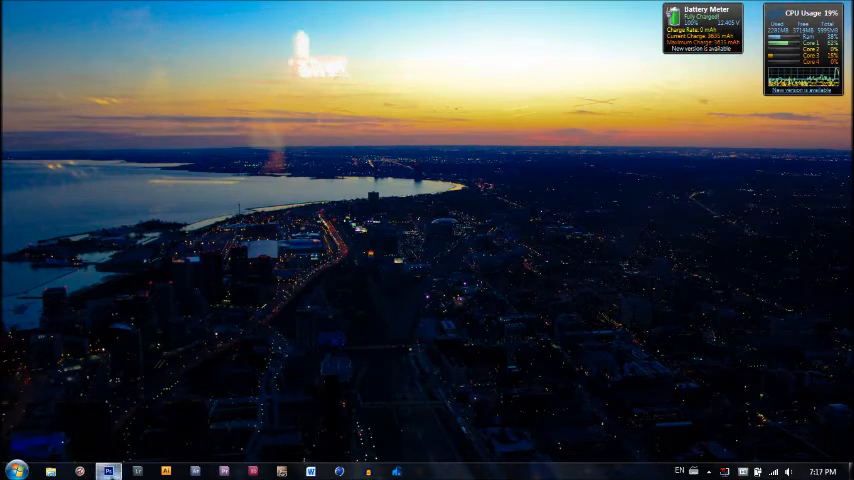
Bring the finished light blue halftone wave artwork into view in Photoshop.
click(108, 472)
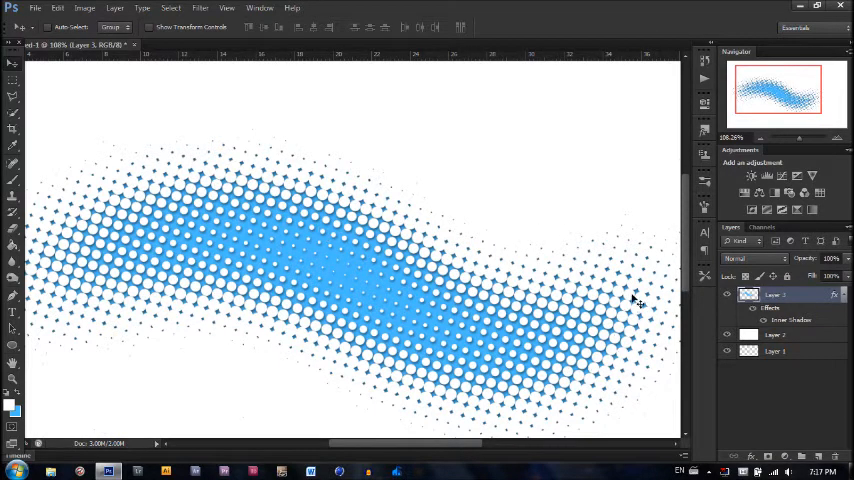
mouse_move(148, 280)
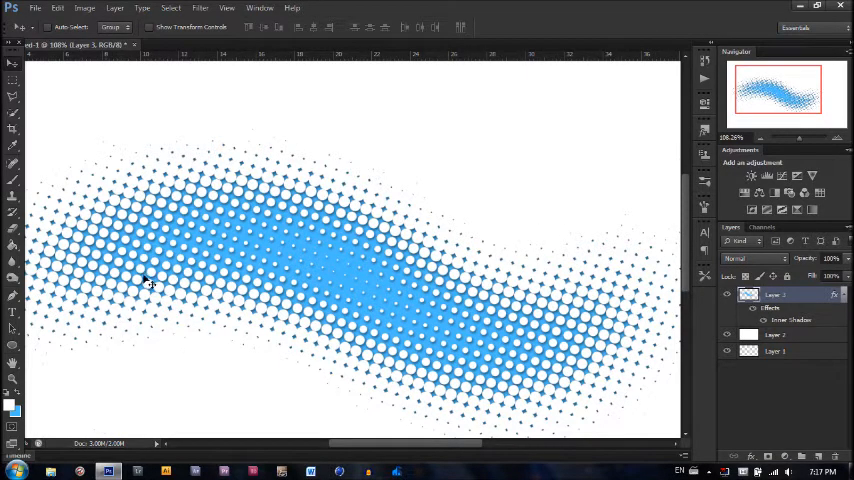
Create a new 1366×768 px, 72 ppi document with a transparent background.
click(36, 8)
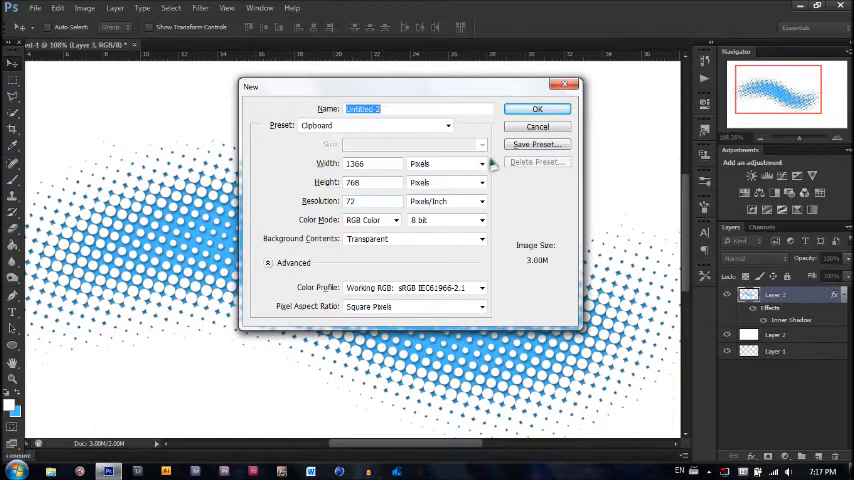
click(536, 108)
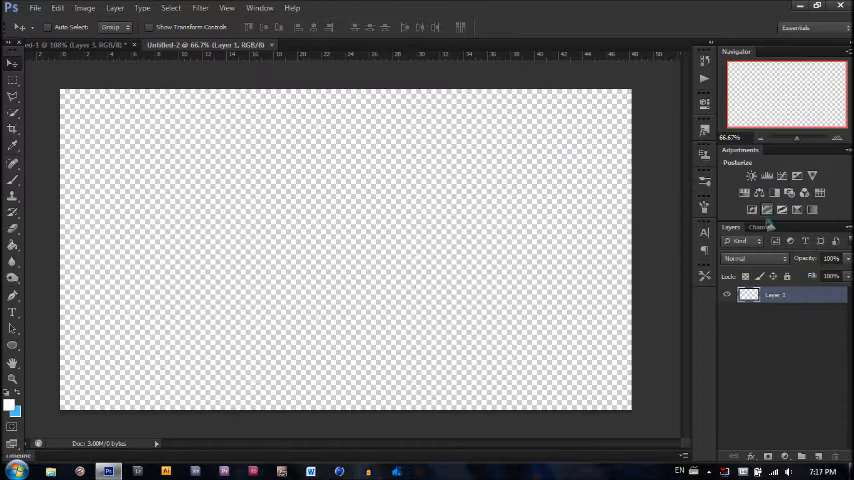
Add a new Alpha channel and draw an S-shaped pen path across it.
click(762, 228)
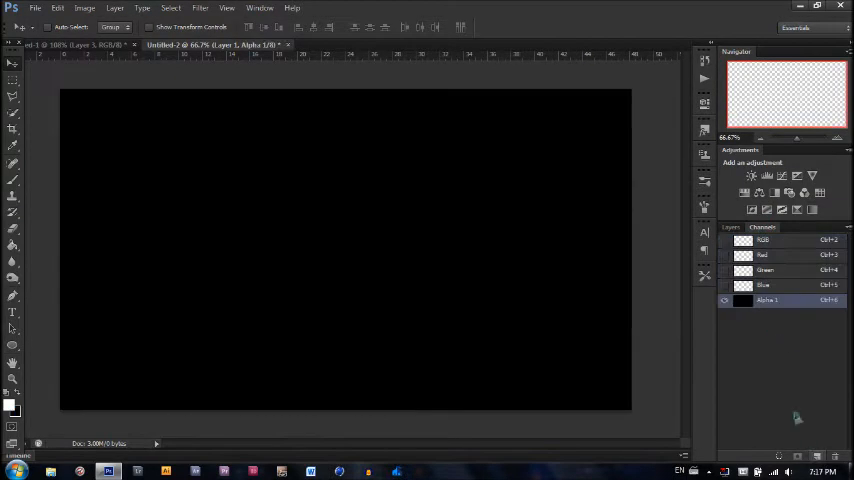
click(732, 228)
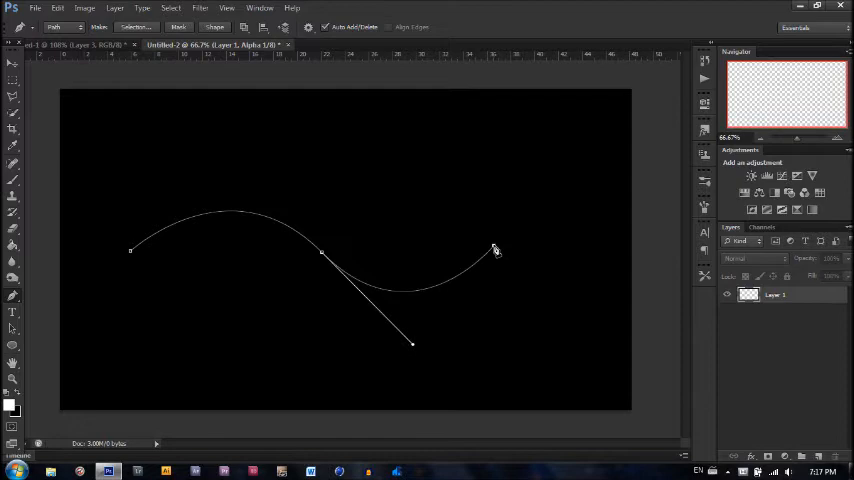
Stroke the path with a pressure-tapered white brush, then delete the path.
right_click(492, 250)
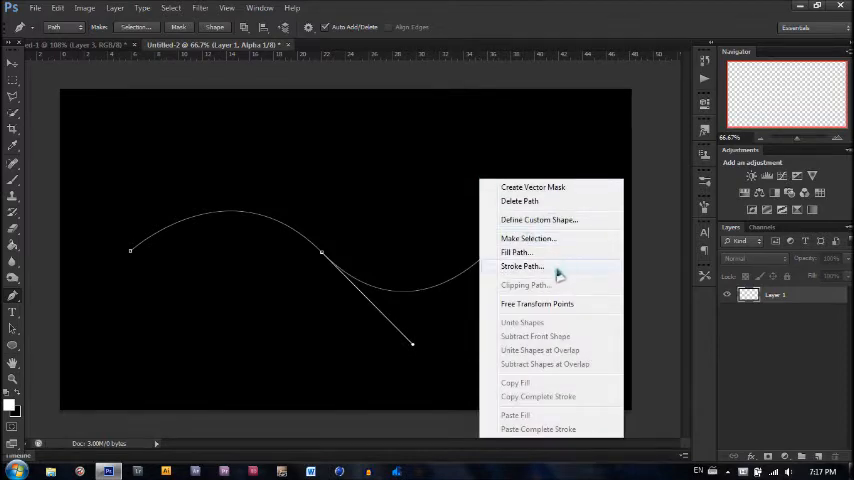
click(520, 266)
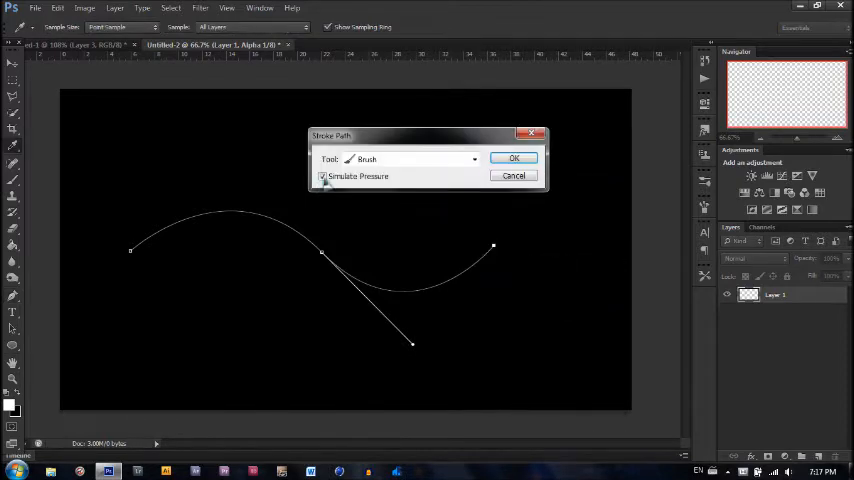
click(512, 158)
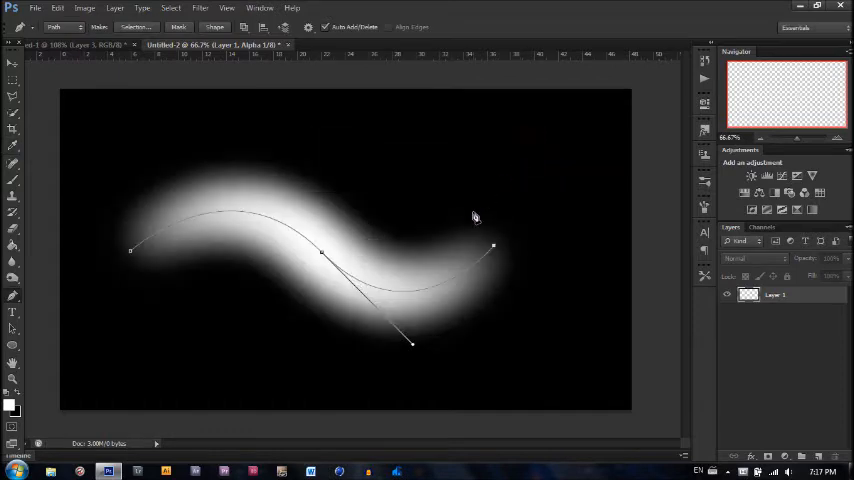
right_click(476, 218)
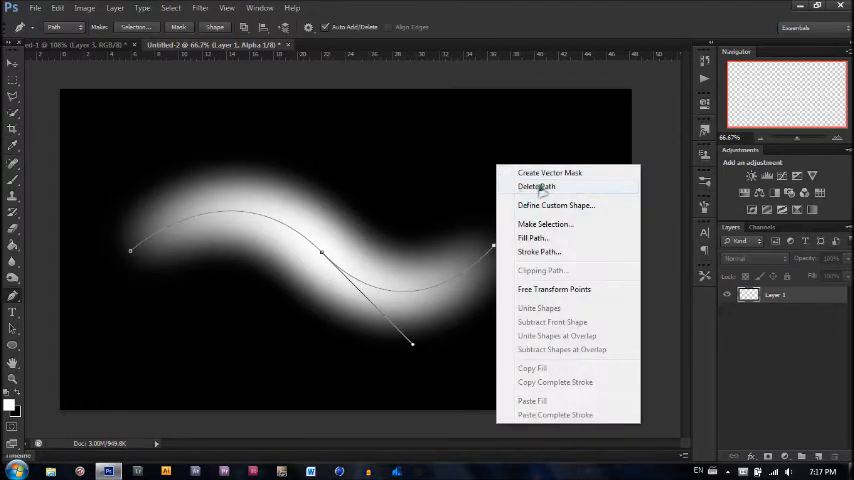
click(536, 186)
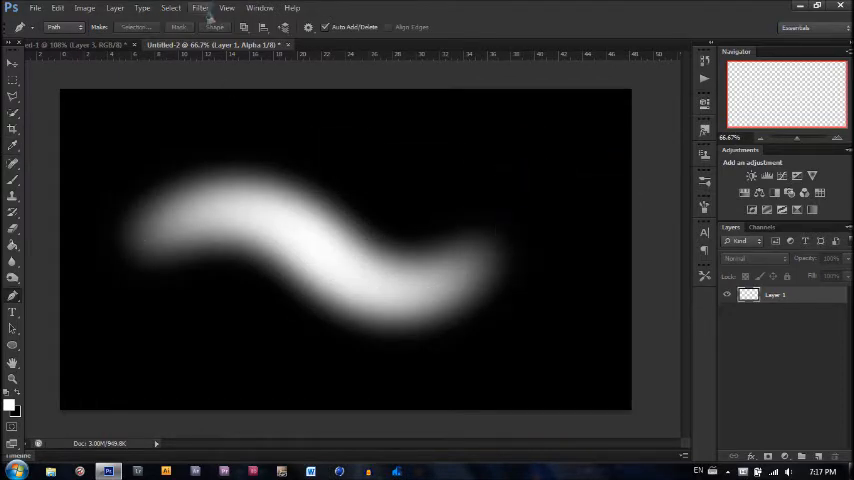
Apply a Color Halftone filter to the white stroke, turning it into dots.
click(200, 8)
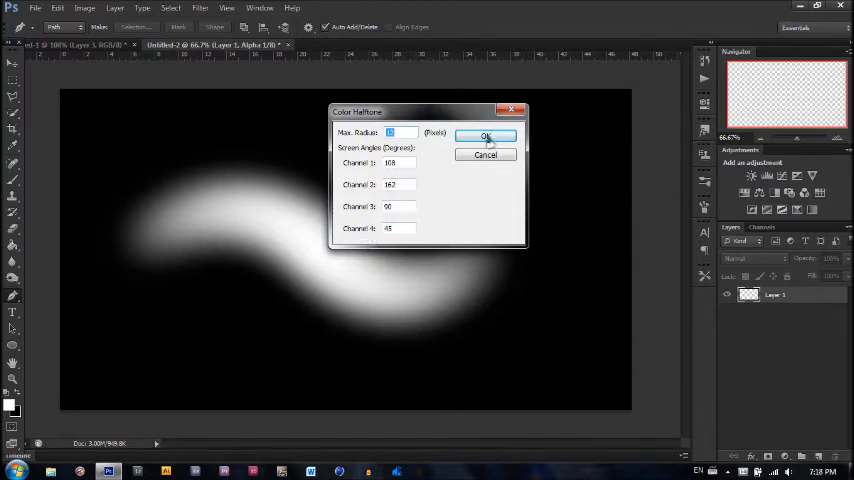
click(486, 136)
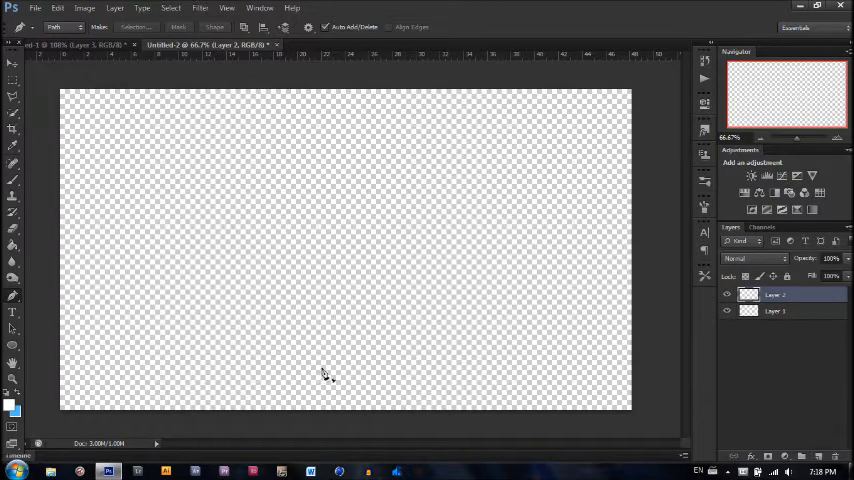
Fill a new layer with white and start choosing a new background colour.
click(12, 242)
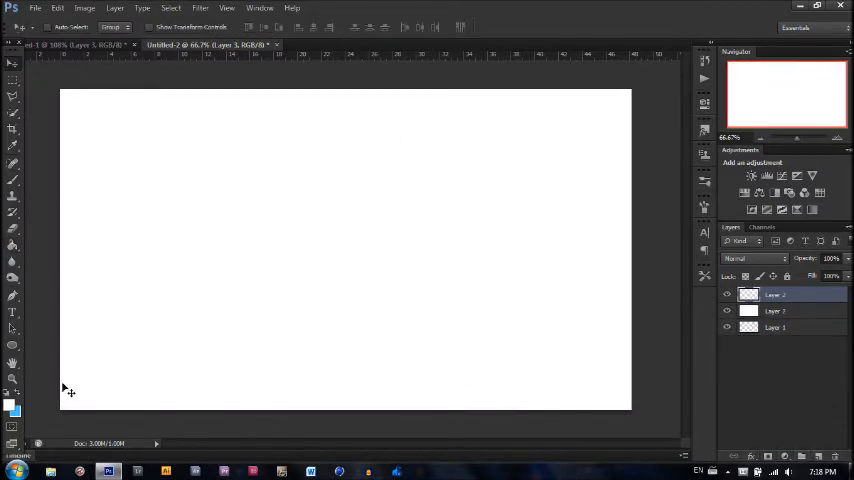
click(8, 414)
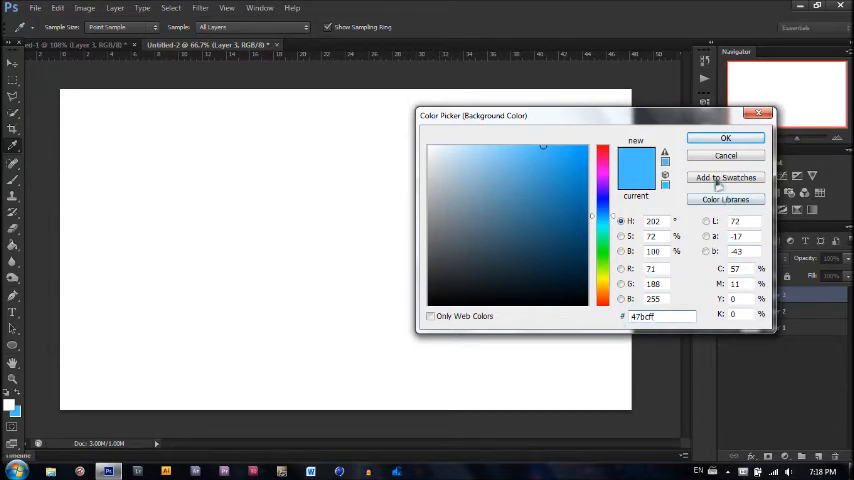
Confirm light blue as the background colour.
click(724, 136)
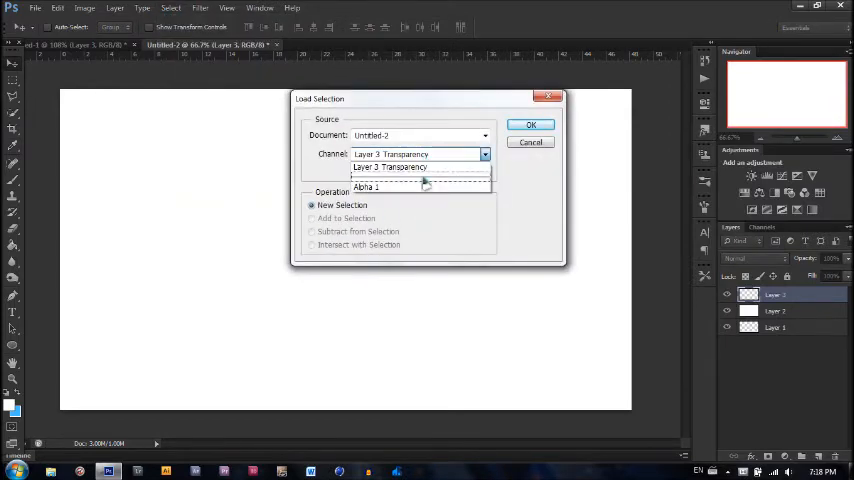
Load the Alpha 1 selection, fill it light blue and add an Inner Shadow layer style.
click(532, 124)
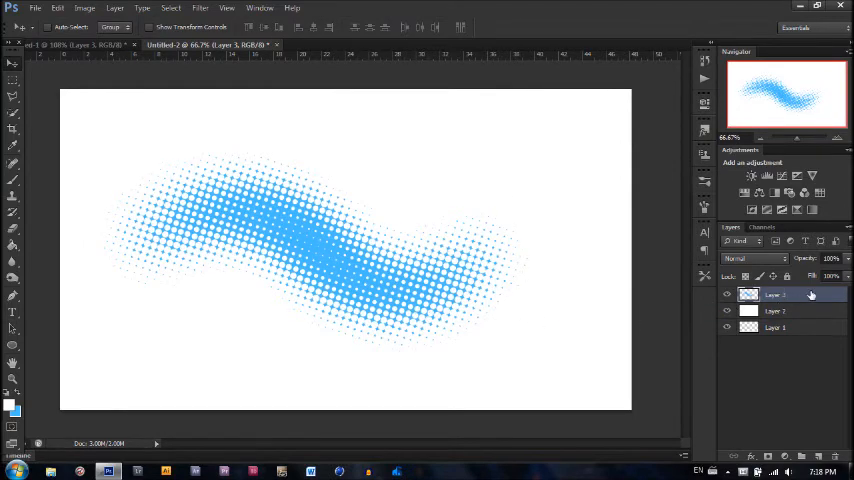
double_click(776, 294)
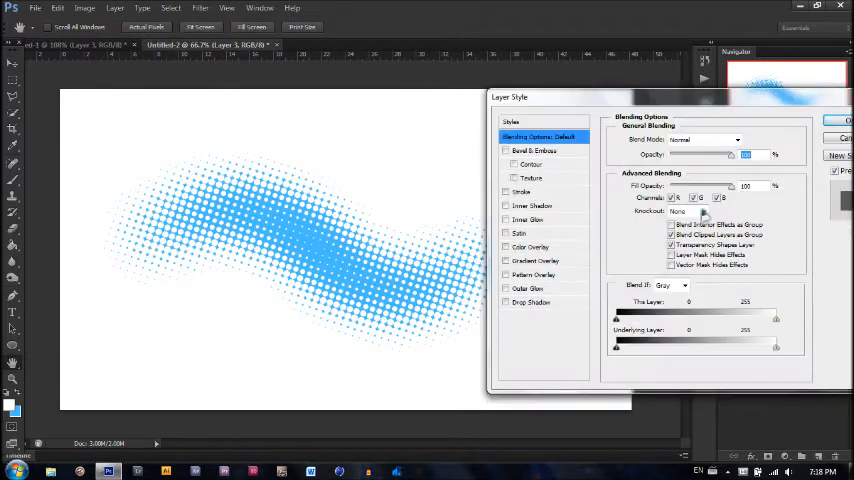
click(532, 204)
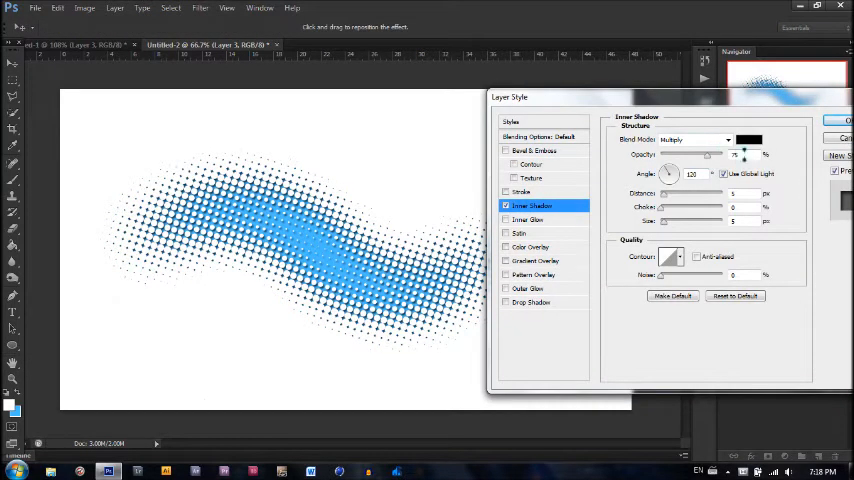